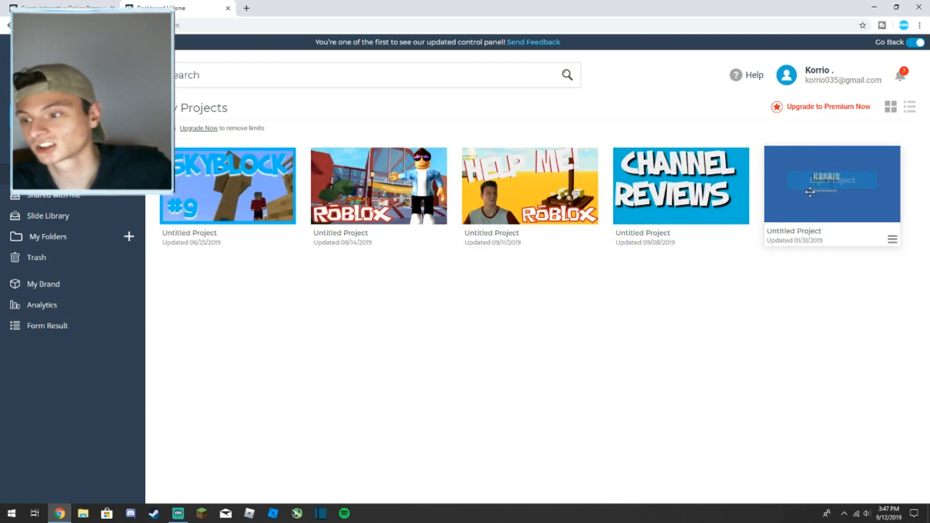
mouse_move(378, 184)
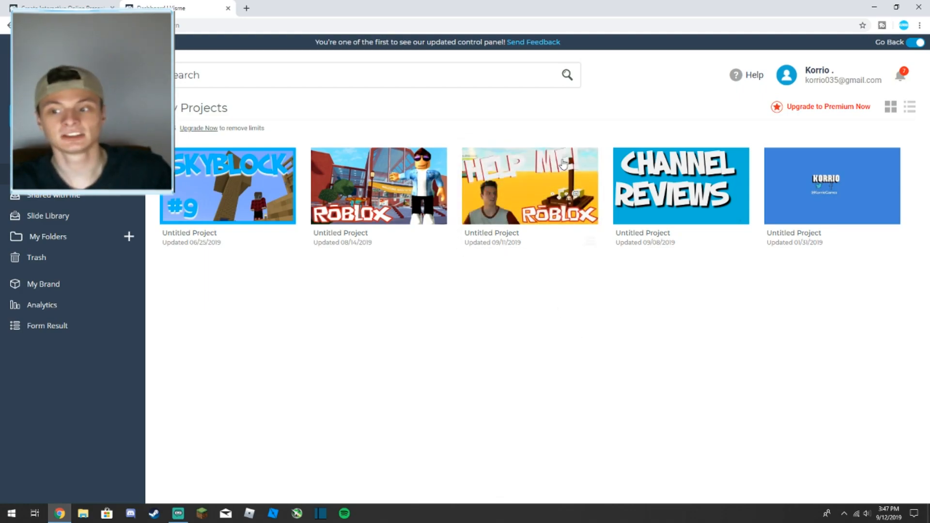
Step: Open the earlier Roblox thumbnail project and delete its elements, leaving a blank white slide
left_click(530, 185)
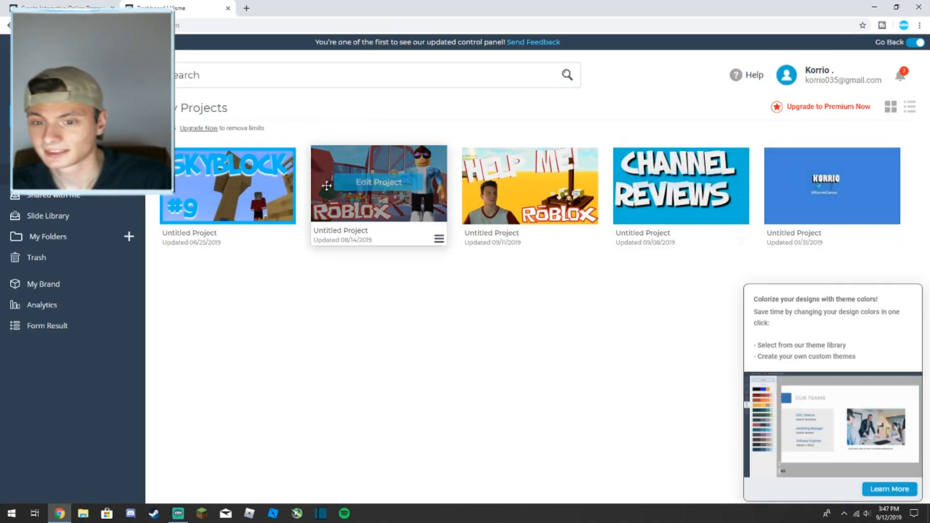
left_click(378, 185)
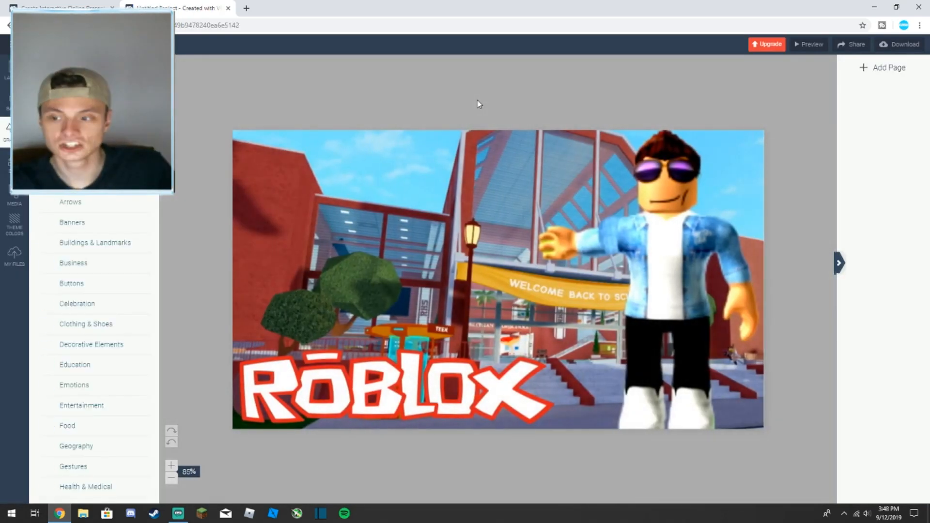
left_click(498, 267)
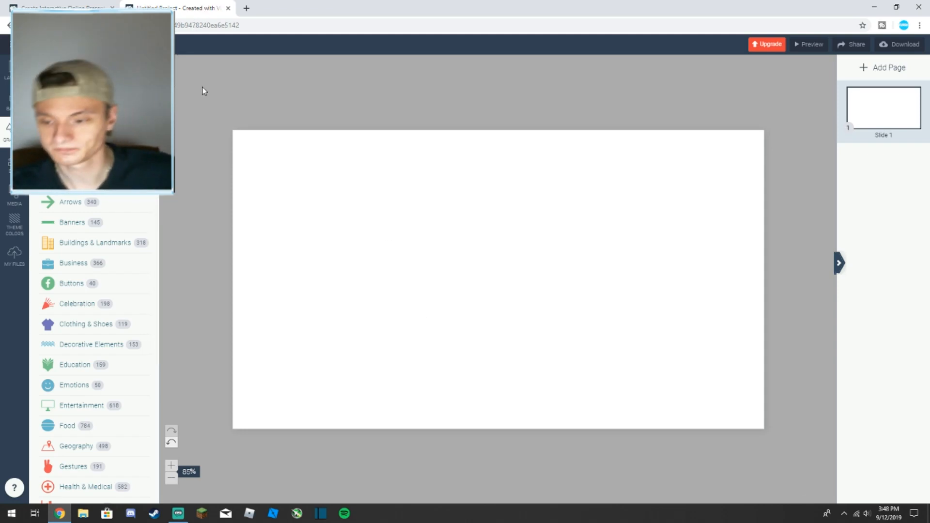
mouse_move(213, 146)
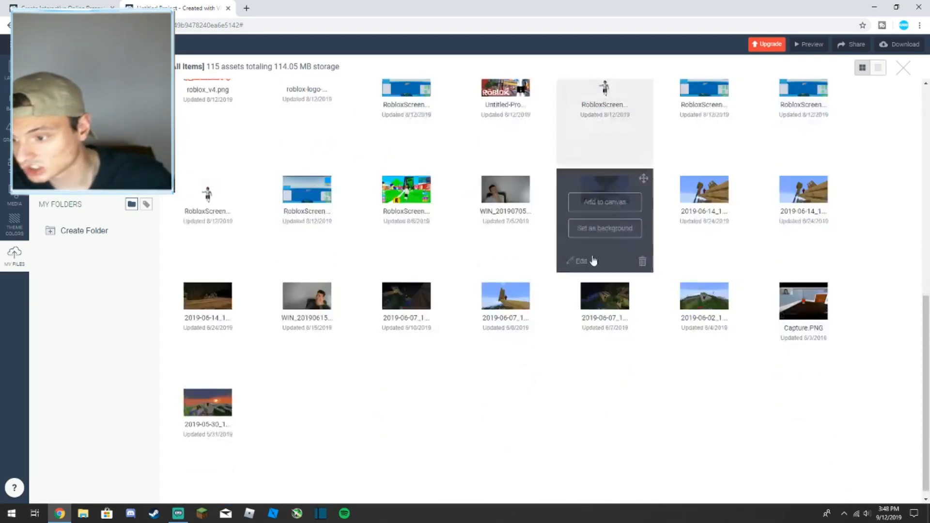
Step: Add the Roblox tower screenshot from My Files and stretch it beyond the slide edges
scroll("down", 3)
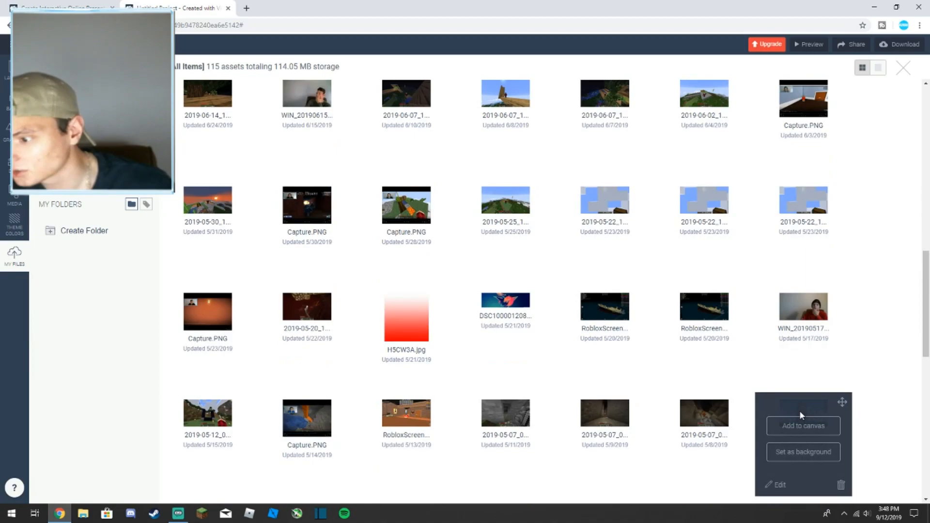
left_click(802, 426)
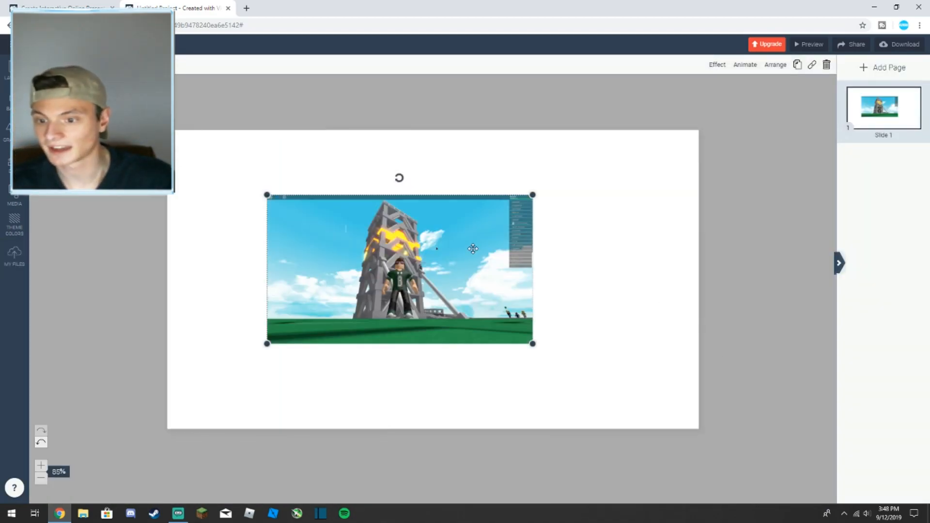
left_click_drag(473, 249, 378, 341)
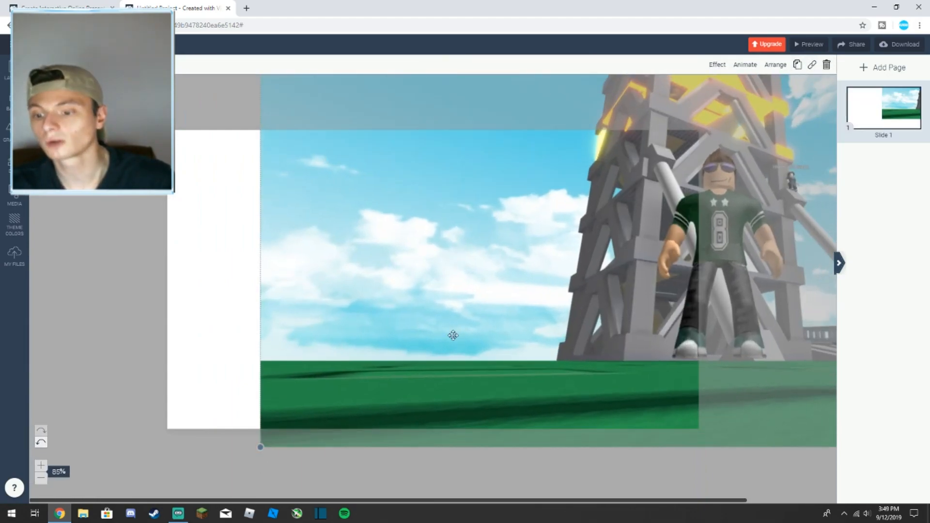
mouse_move(548, 262)
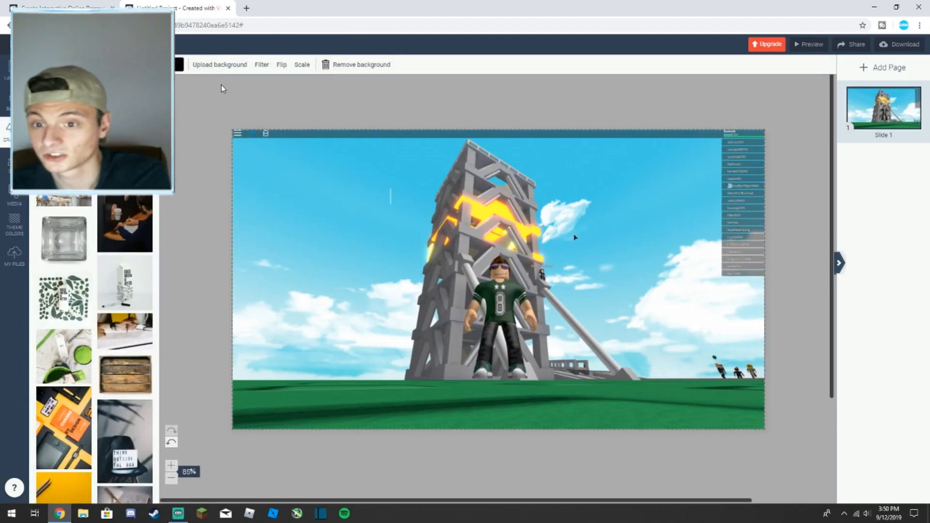
Step: Scale the background screenshot to about 158% so the tower fills the canvas
left_click(302, 64)
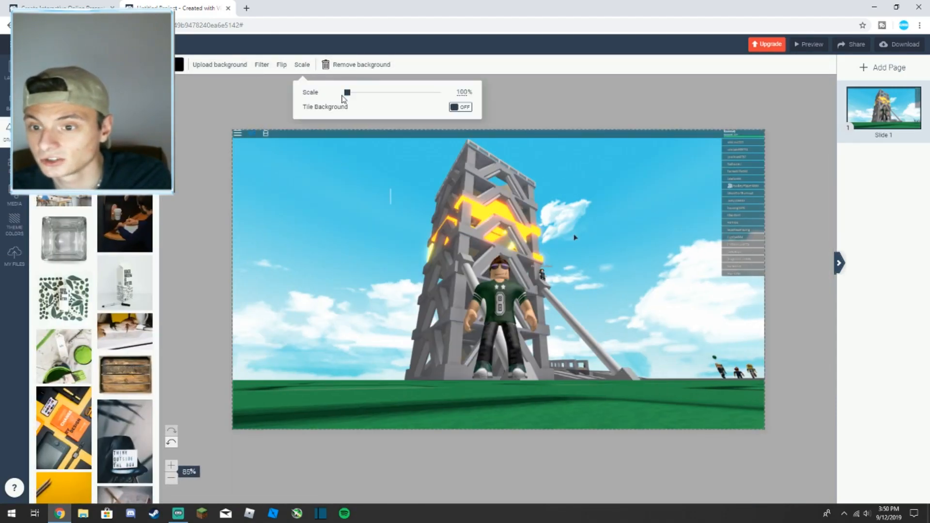
left_click_drag(348, 92, 366, 92)
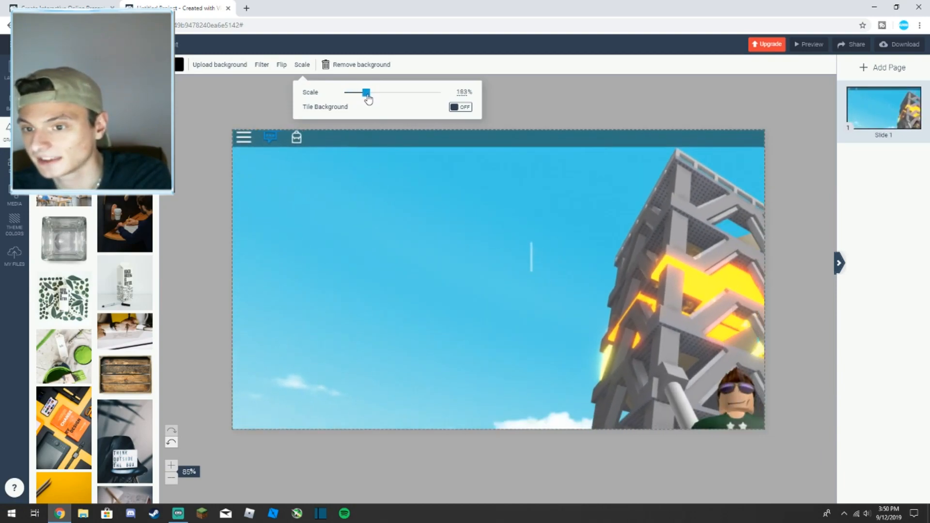
left_click_drag(365, 93, 357, 92)
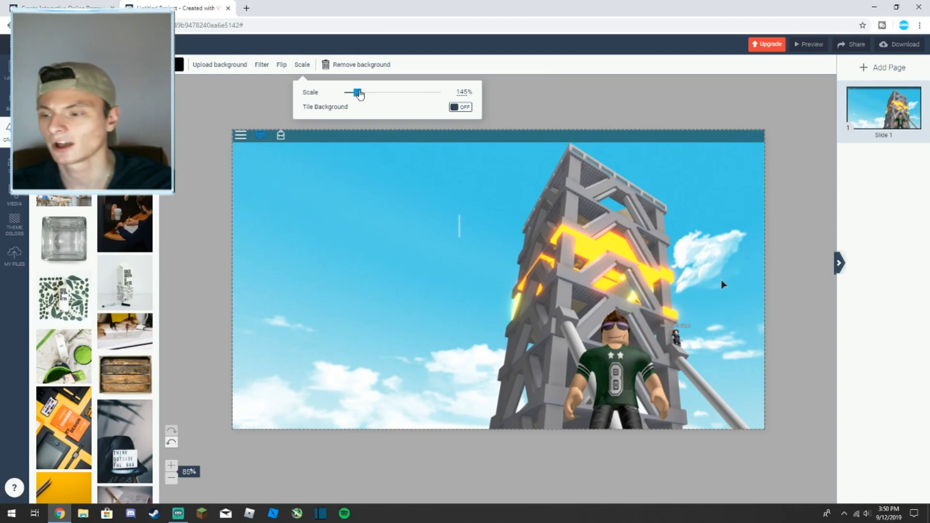
left_click_drag(356, 93, 360, 92)
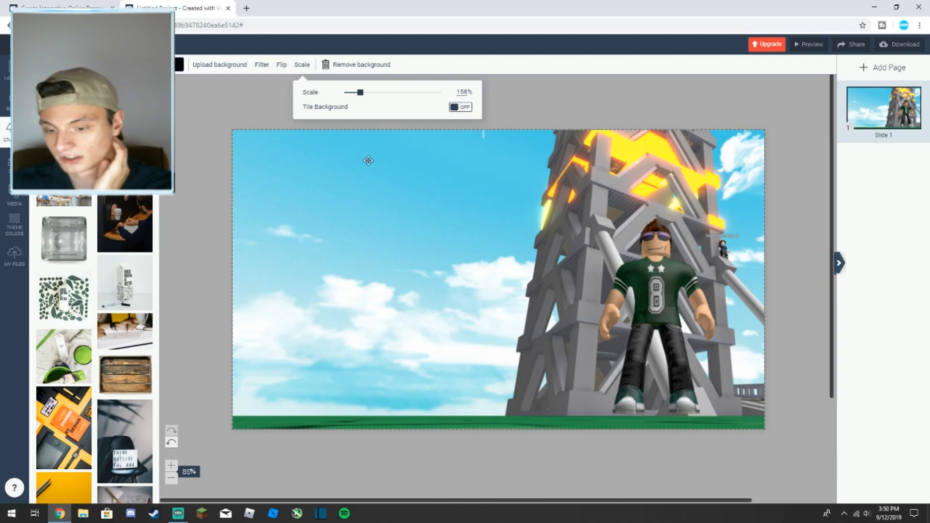
left_click(291, 129)
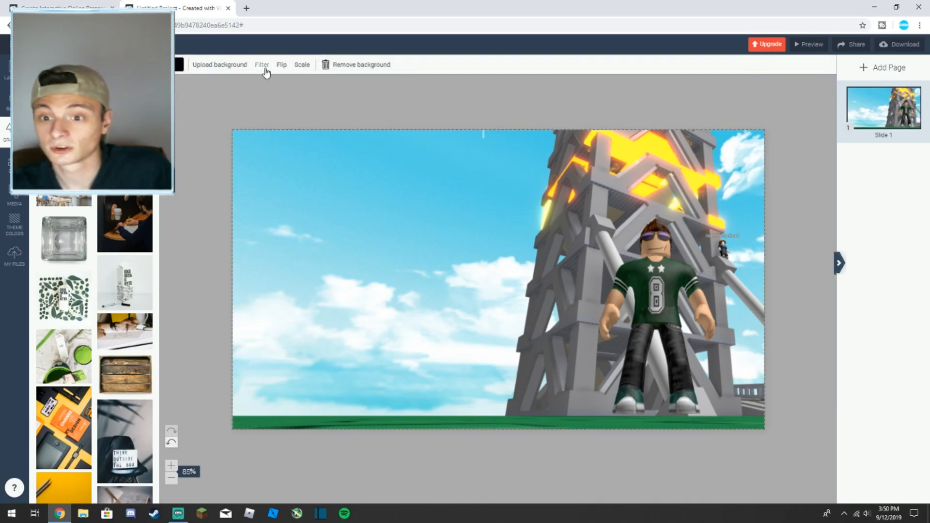
Step: Raise the background screenshot's Saturate filter to 100
left_click(262, 64)
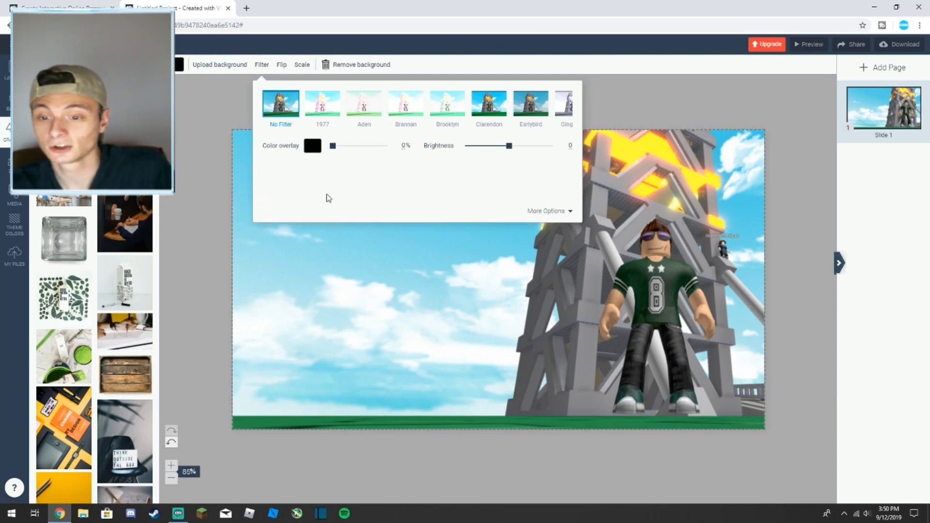
left_click(545, 211)
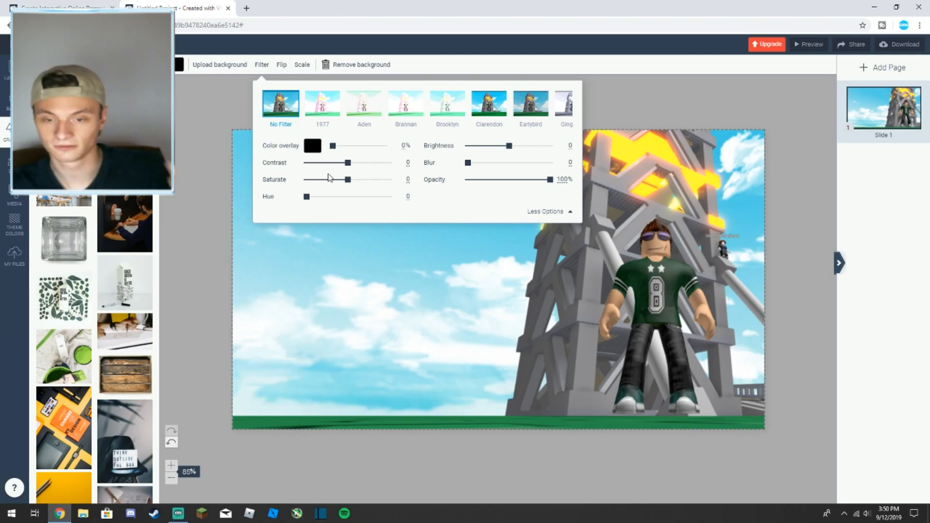
left_click_drag(348, 179, 389, 179)
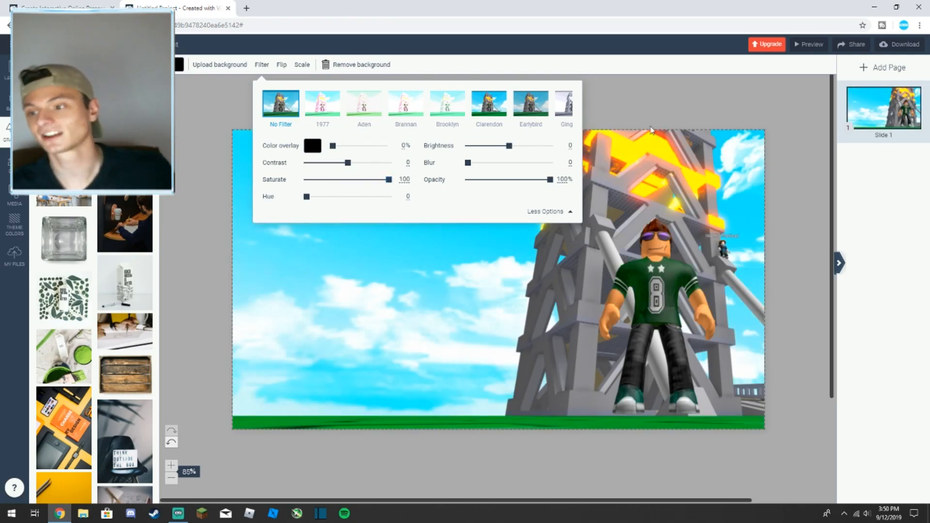
left_click(677, 118)
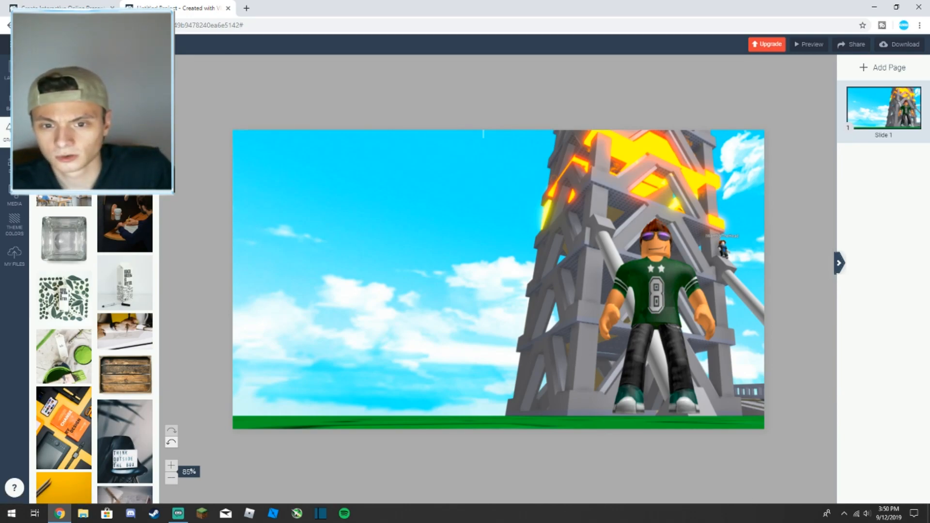
Step: Add the roblox_v4.png logo from My Files and move it to the bottom-right corner
left_click(14, 255)
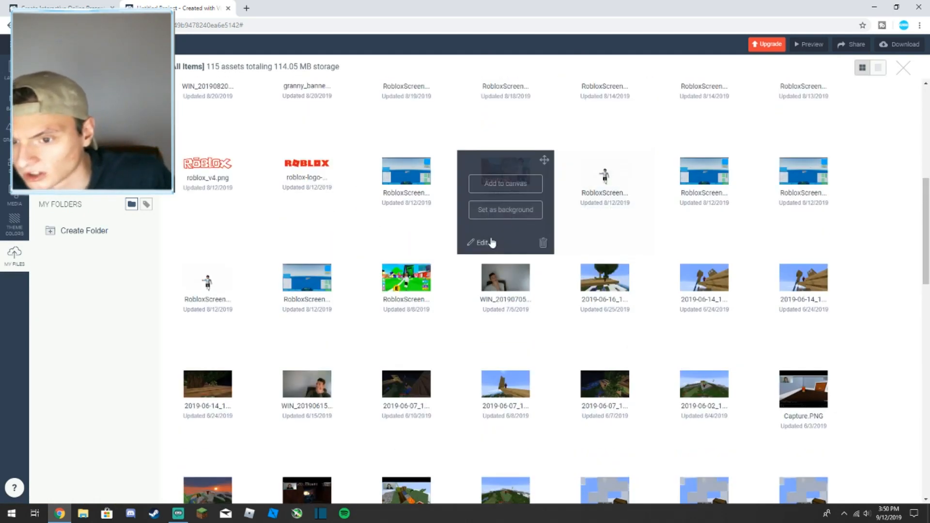
left_click(505, 183)
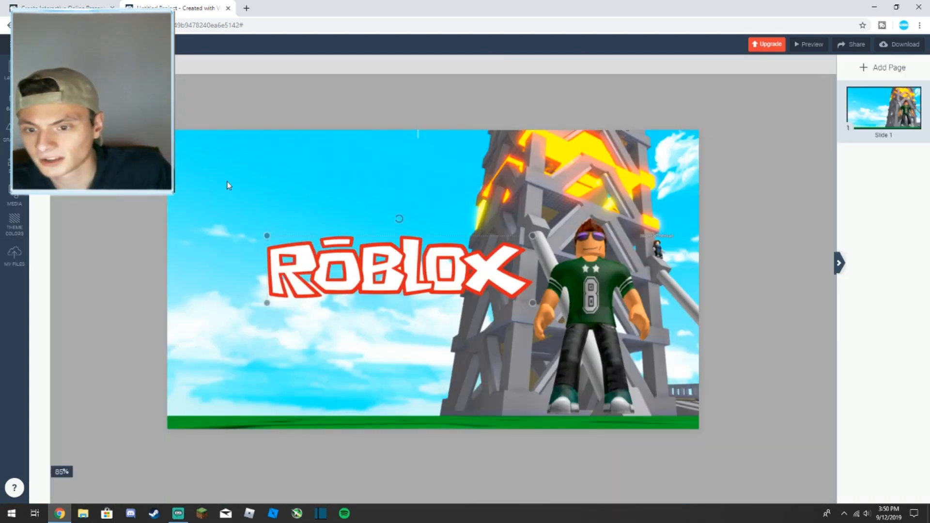
left_click(397, 270)
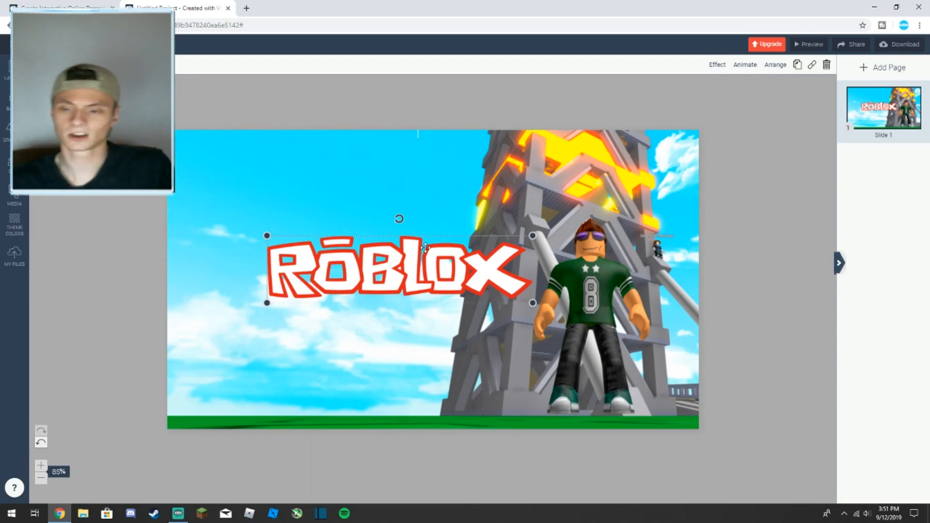
left_click_drag(395, 270, 572, 391)
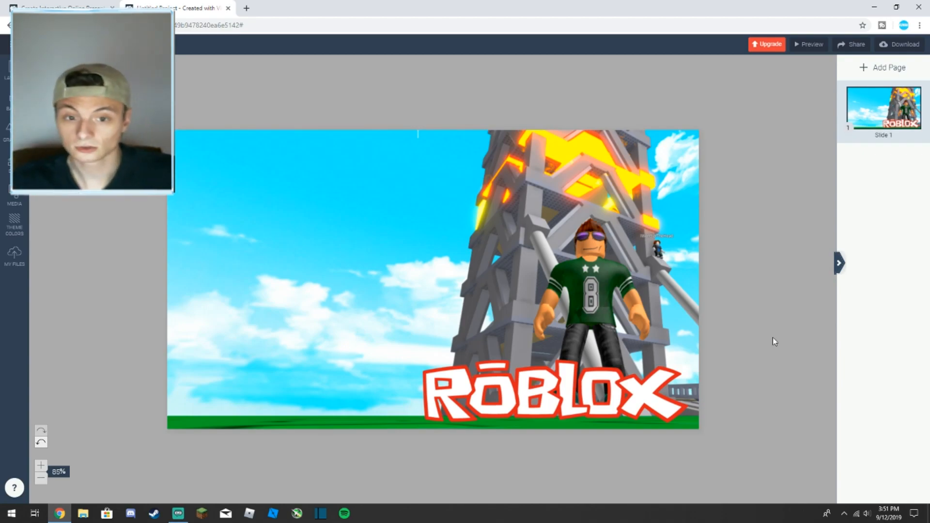
mouse_move(224, 172)
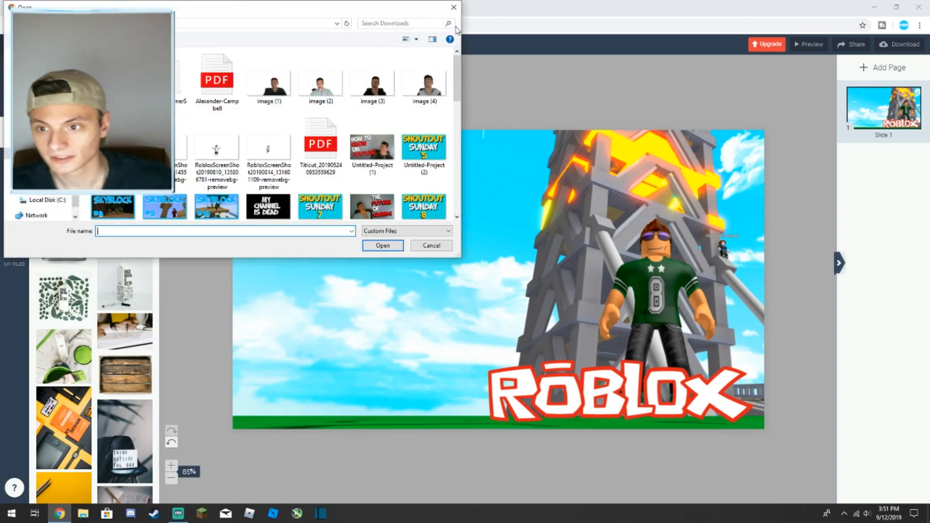
Step: Upload the surprised face photo, enlarge it at the bottom left, and flip it horizontally
left_click(320, 77)
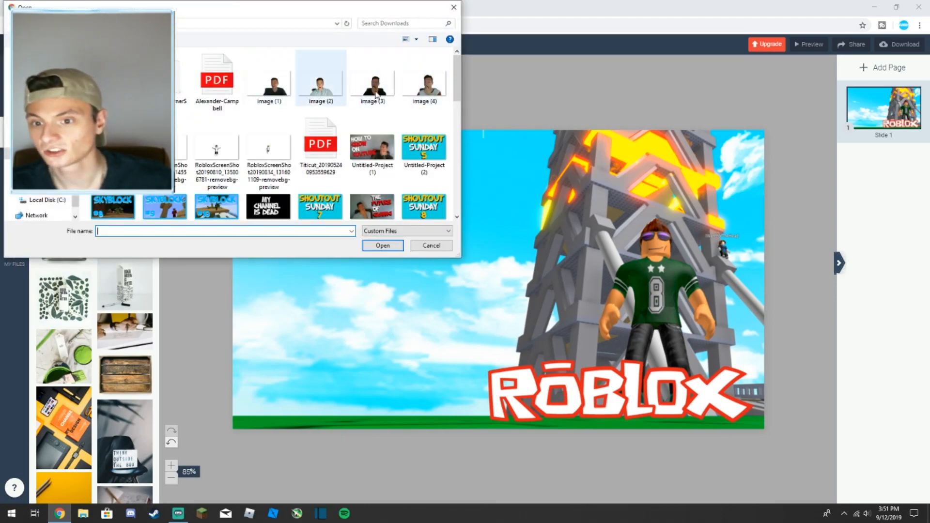
mouse_move(321, 77)
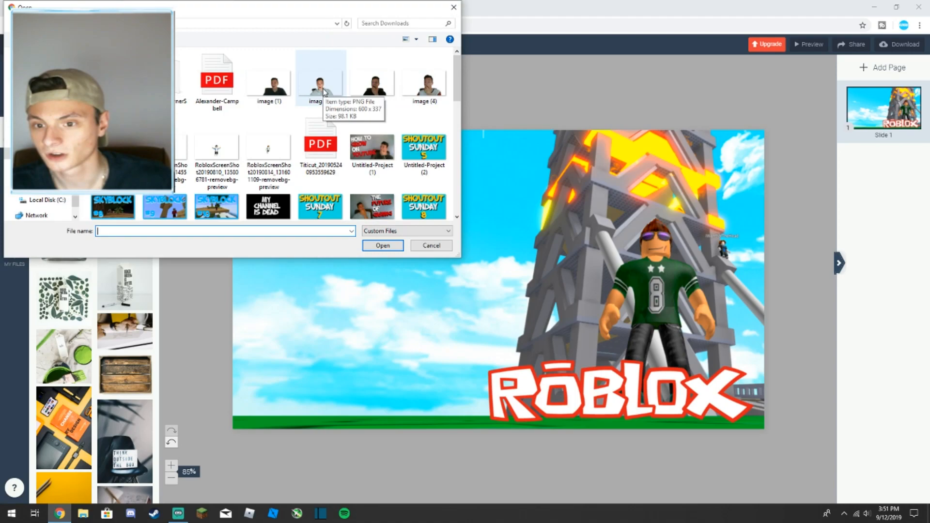
left_click(383, 245)
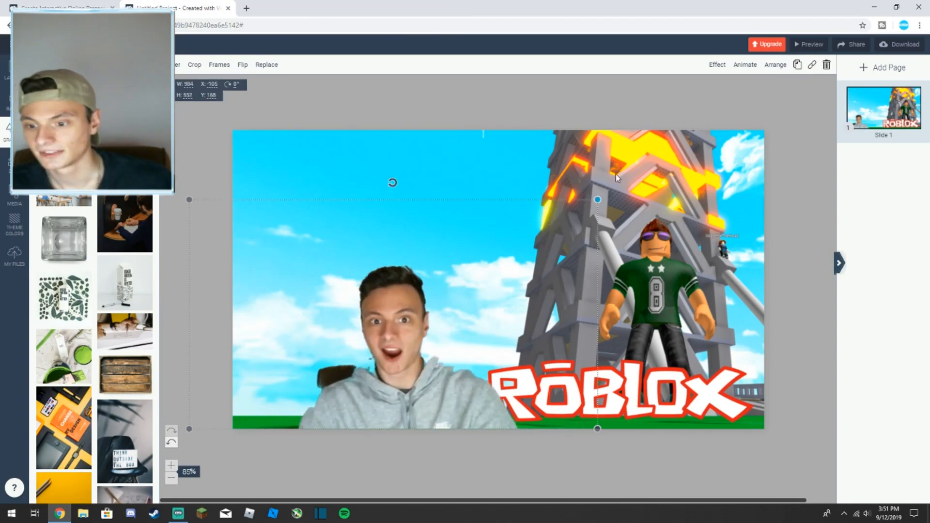
left_click_drag(597, 200, 576, 211)
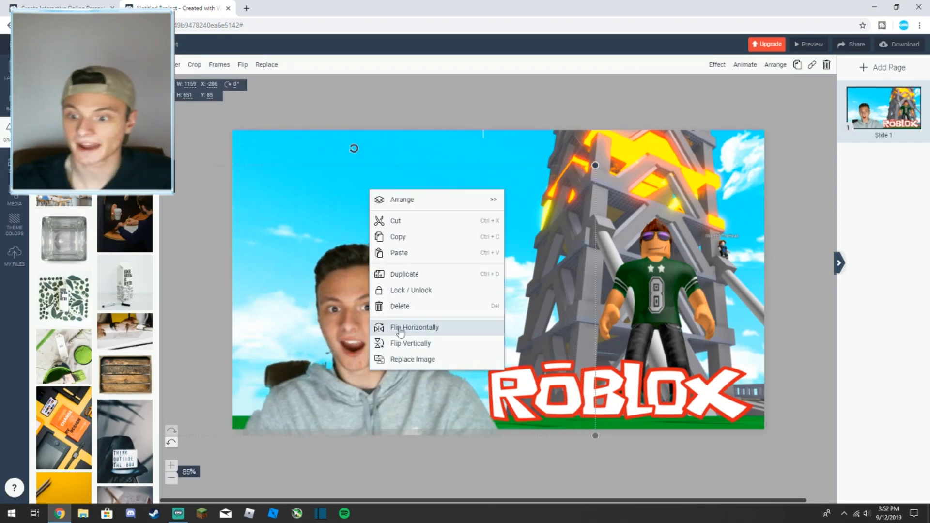
left_click(414, 328)
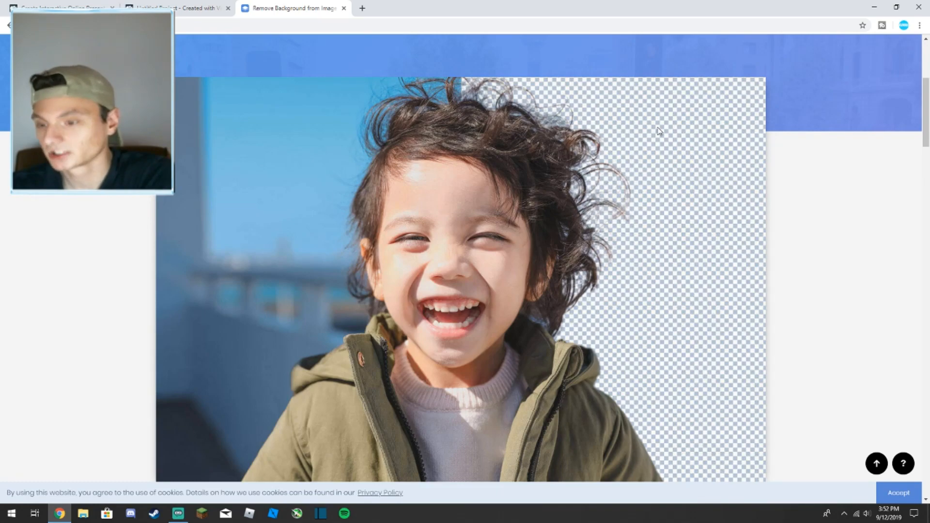
mouse_move(532, 194)
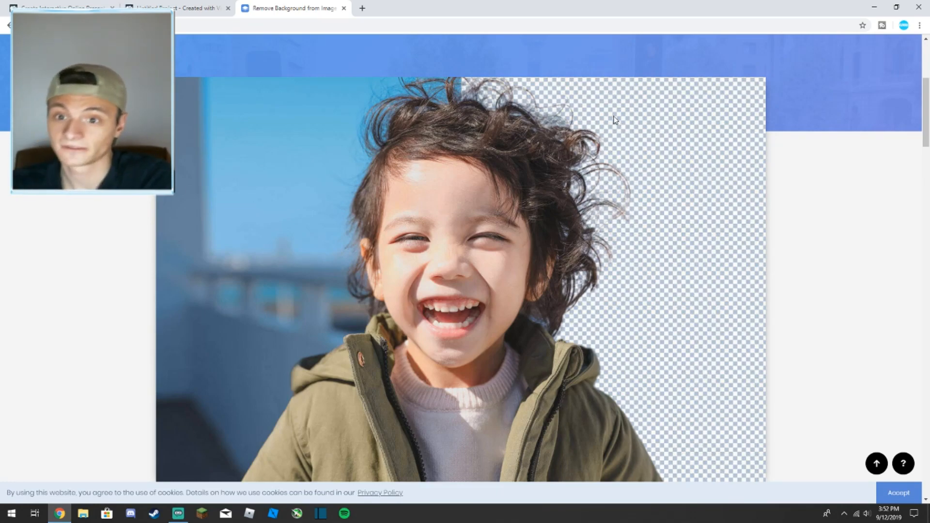
Step: Switch from the remove.bg child photo demo back to the Visme tab
left_click(172, 8)
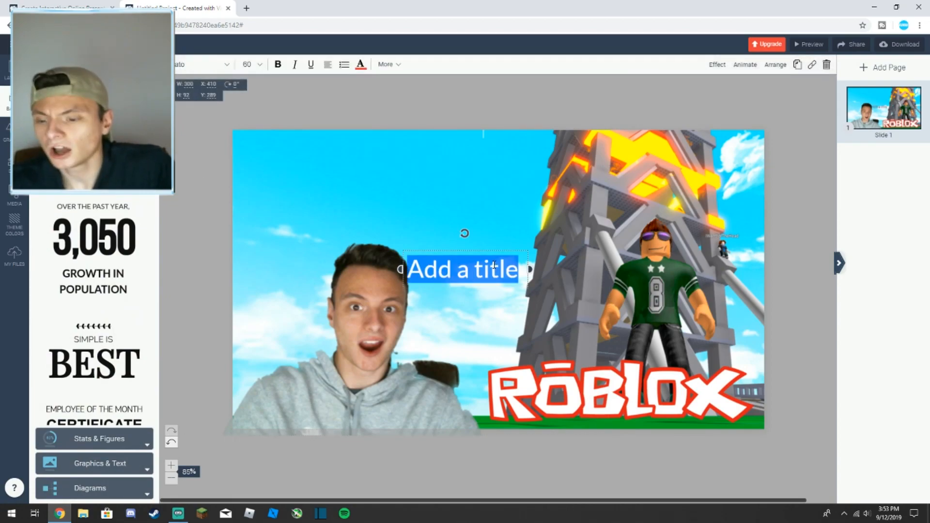
Step: Replace the placeholder title with 'OMG!' and move it to the upper-left sky
left_click(245, 64)
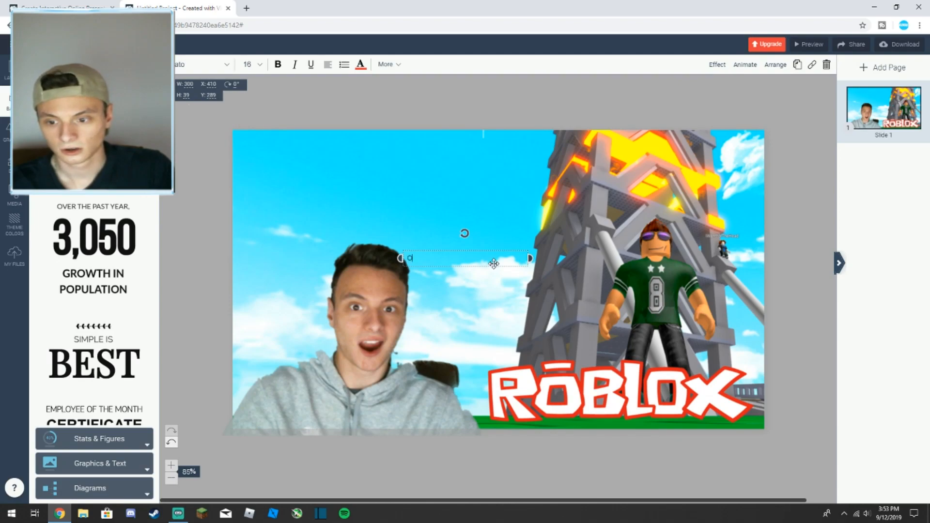
type("OMG")
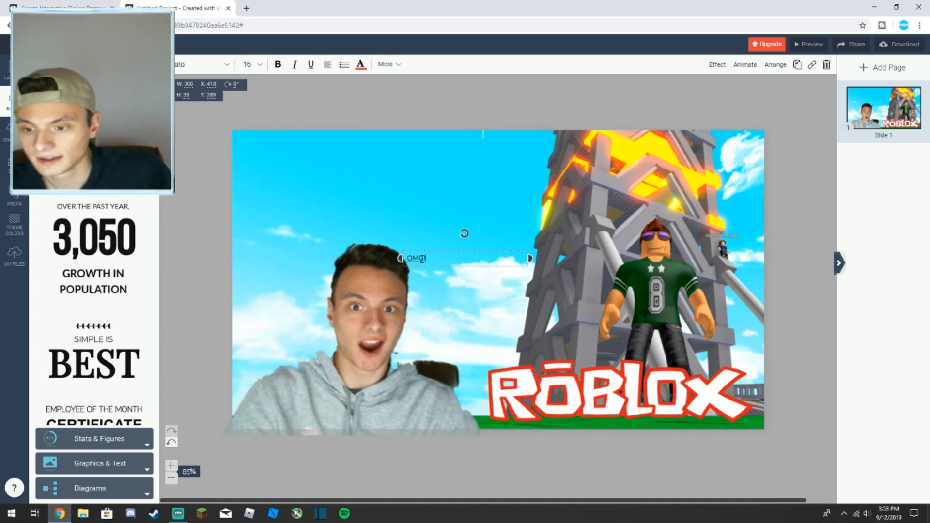
left_click(415, 259)
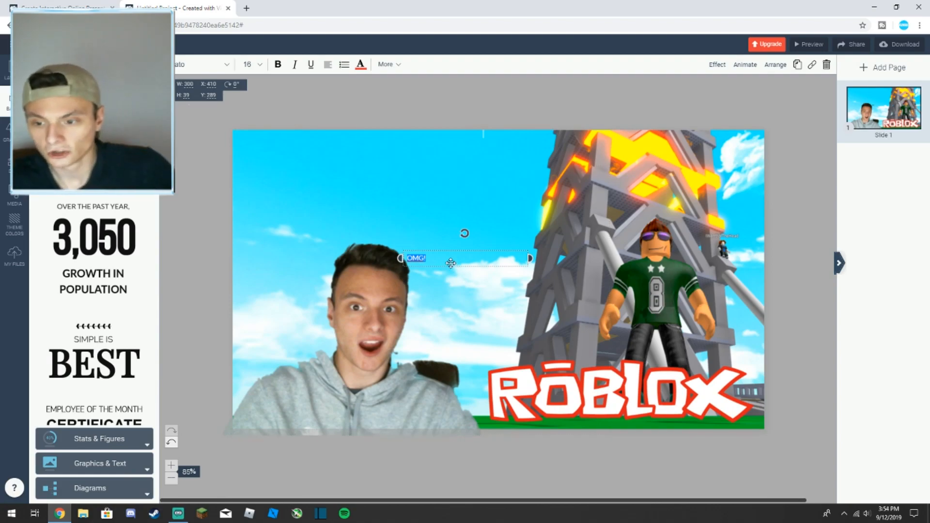
left_click_drag(451, 262, 363, 188)
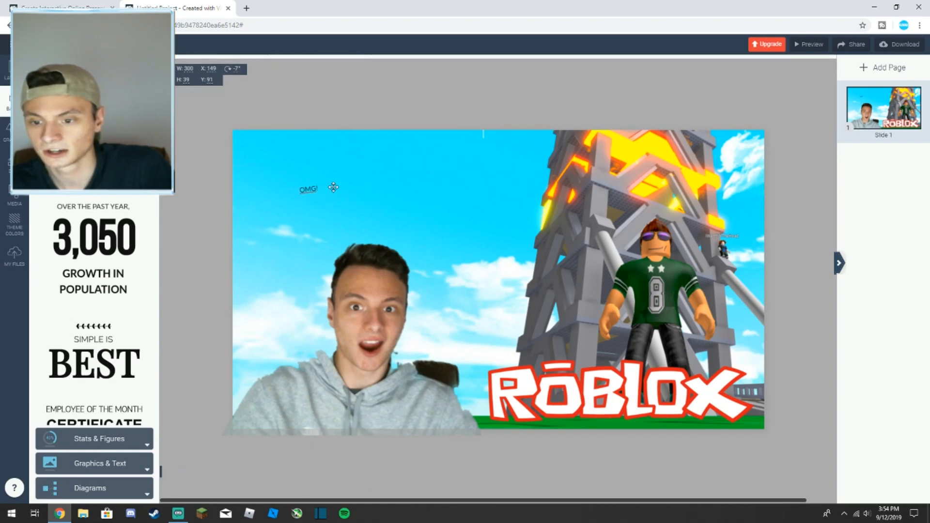
Step: Select the OMG! text and pick Slapstick Comic from the font list
left_click(309, 188)
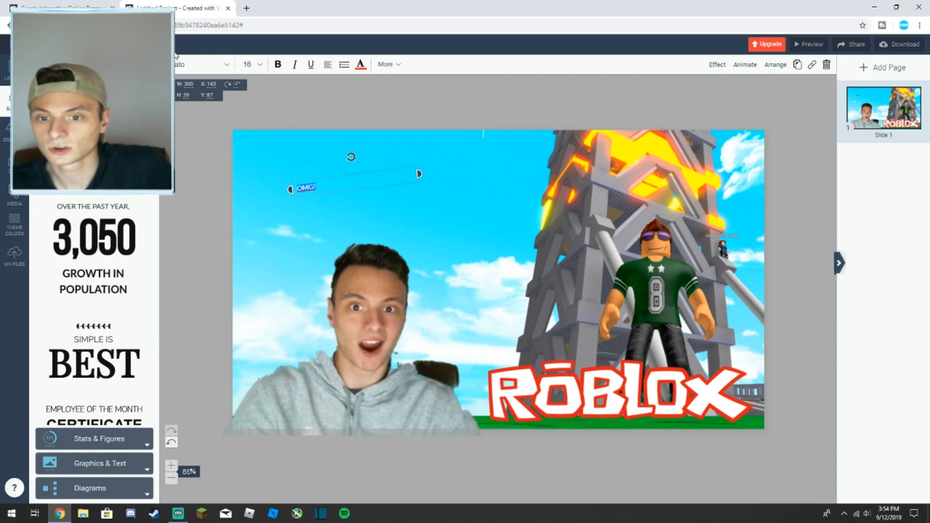
left_click(202, 64)
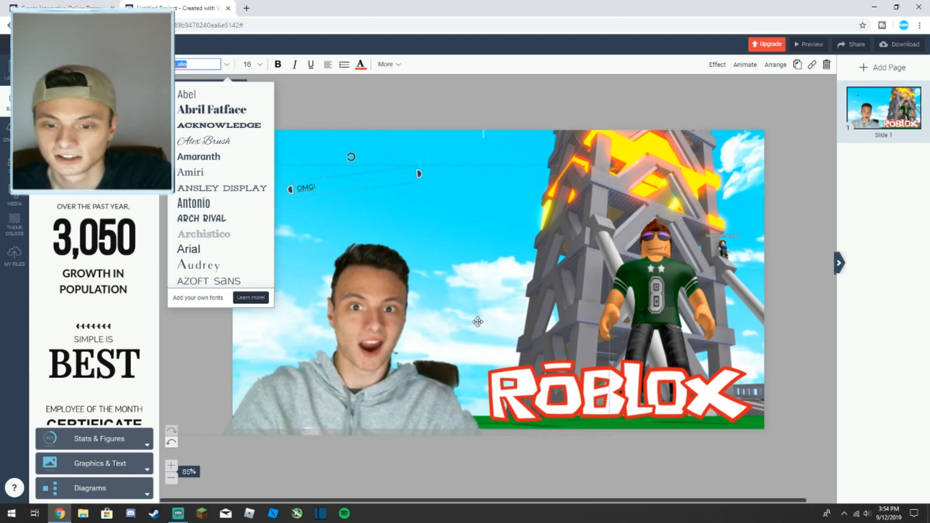
scroll("down", 3)
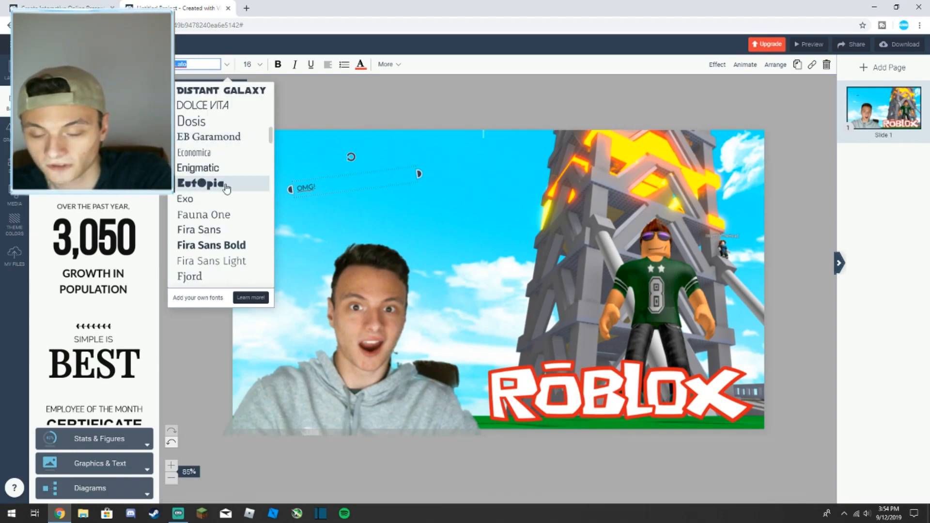
scroll("down", 3)
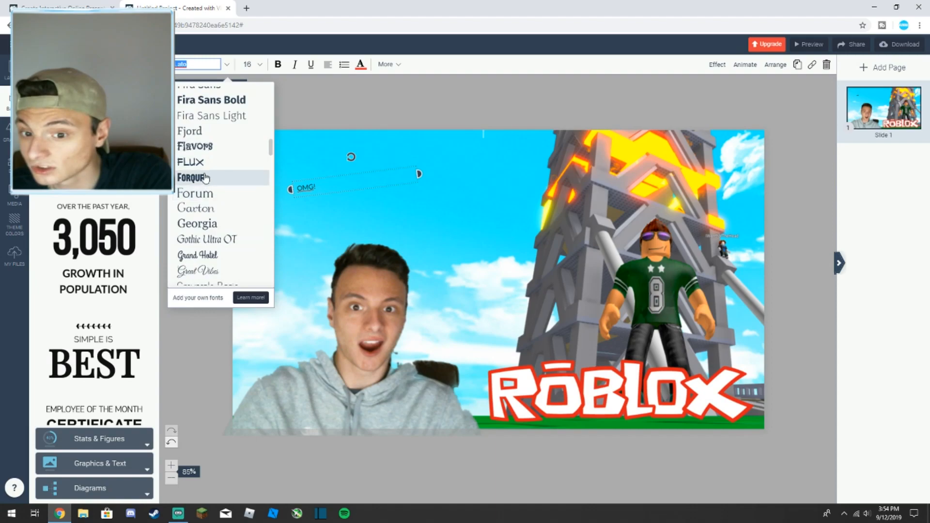
scroll("down", 3)
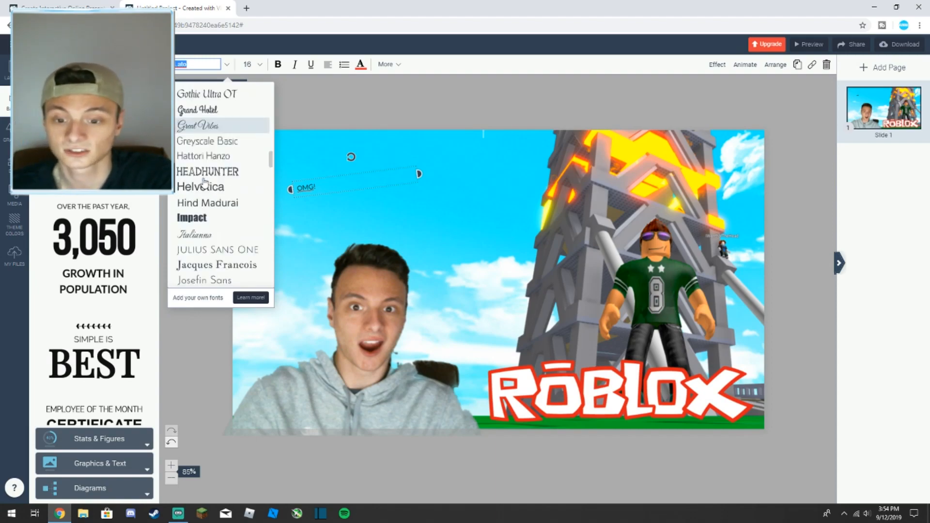
scroll("down", 3)
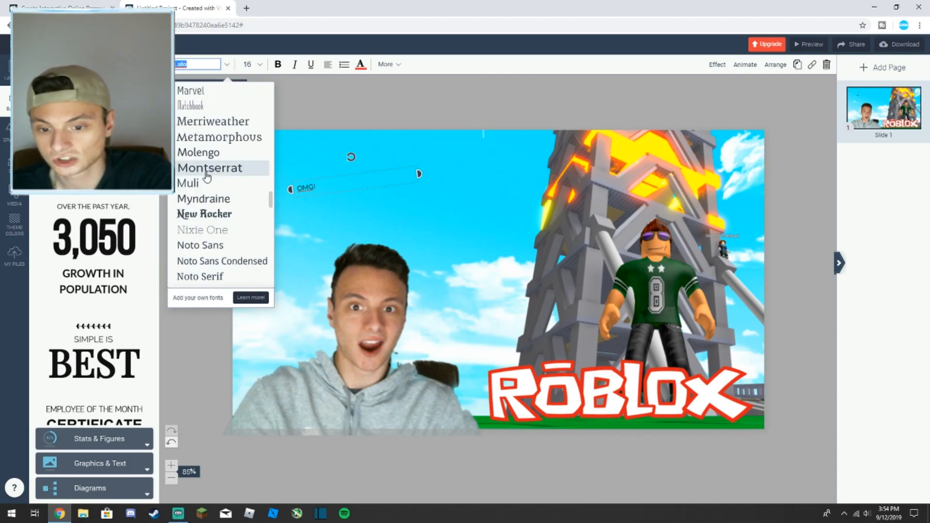
scroll("down", 3)
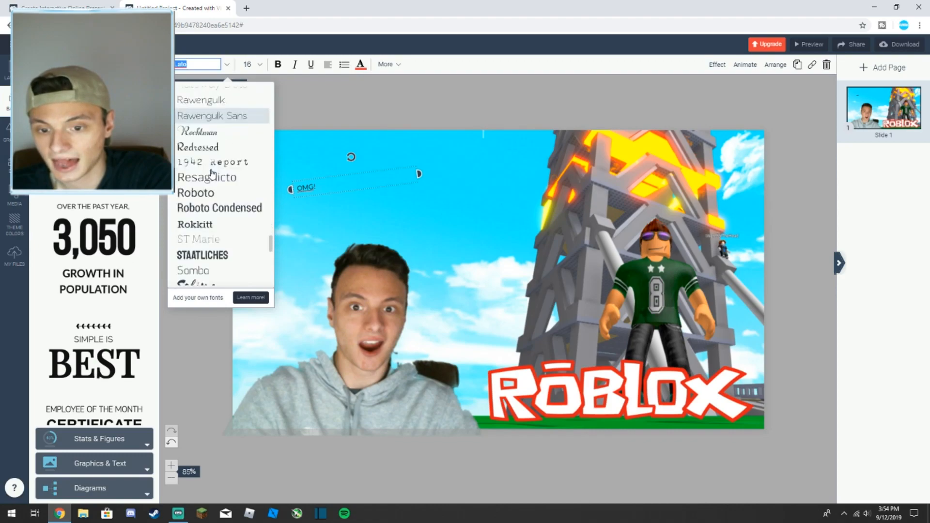
scroll("down", 3)
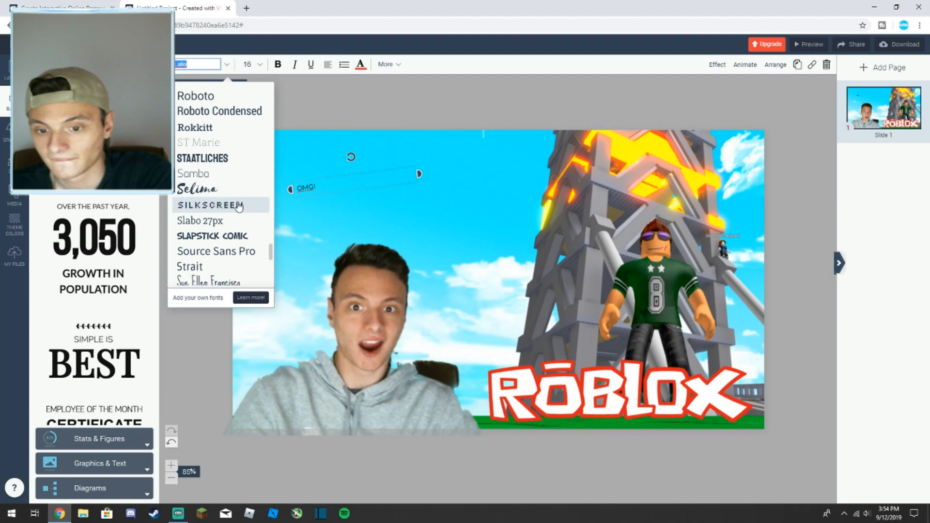
left_click(211, 236)
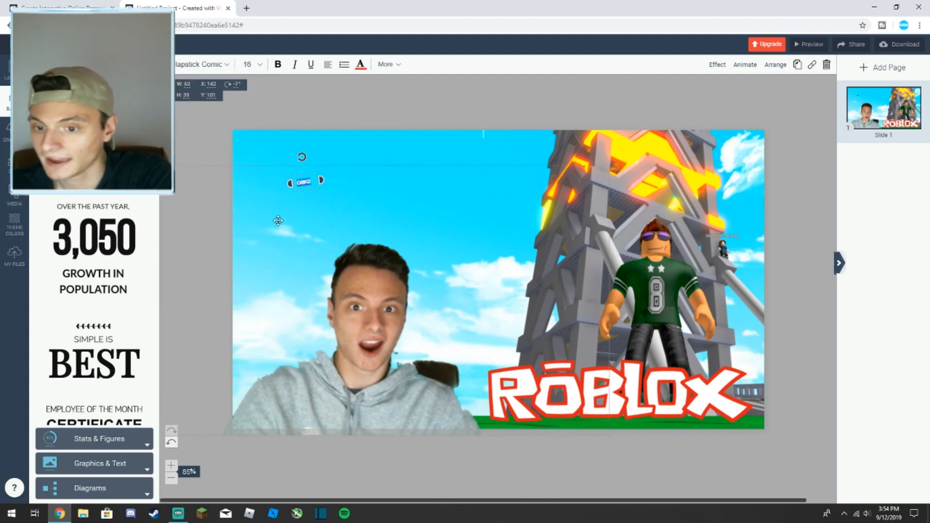
Step: Set the OMG! text size to 350 and bring up its font colour options
left_click(261, 65)
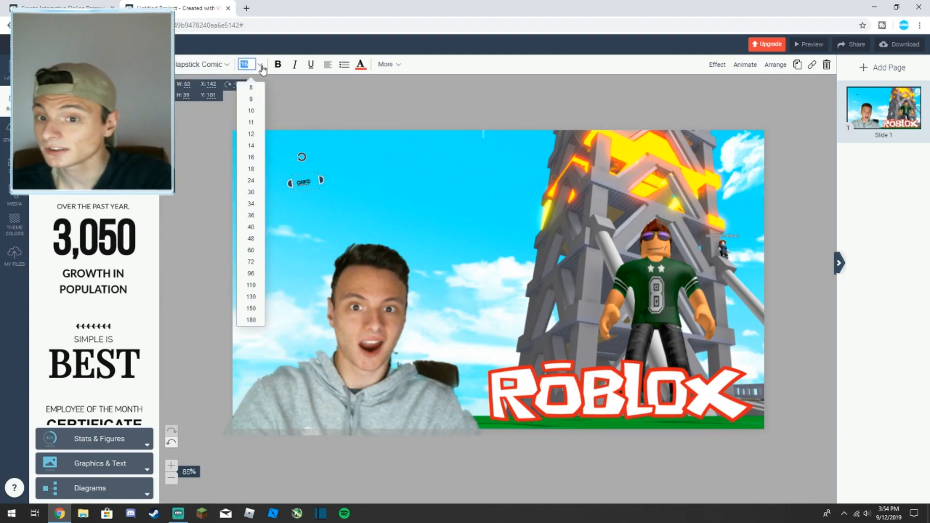
type("5")
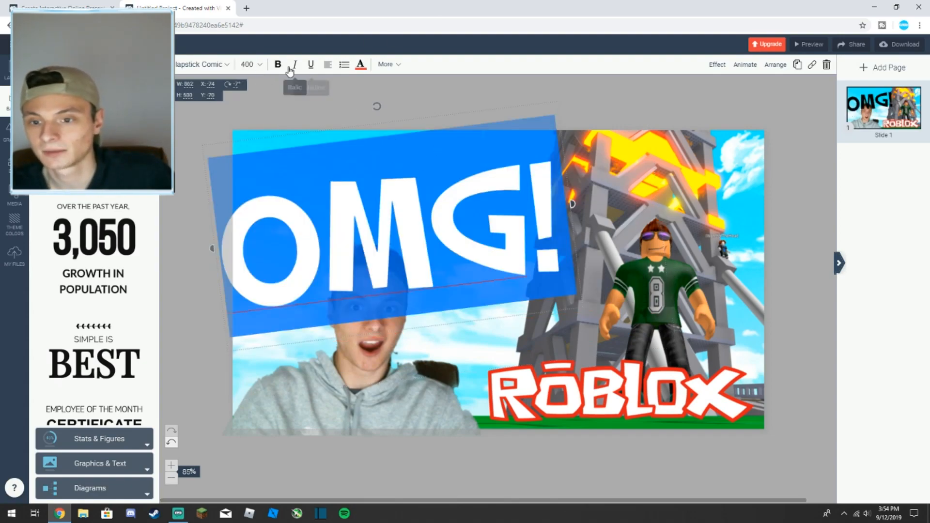
left_click(249, 64)
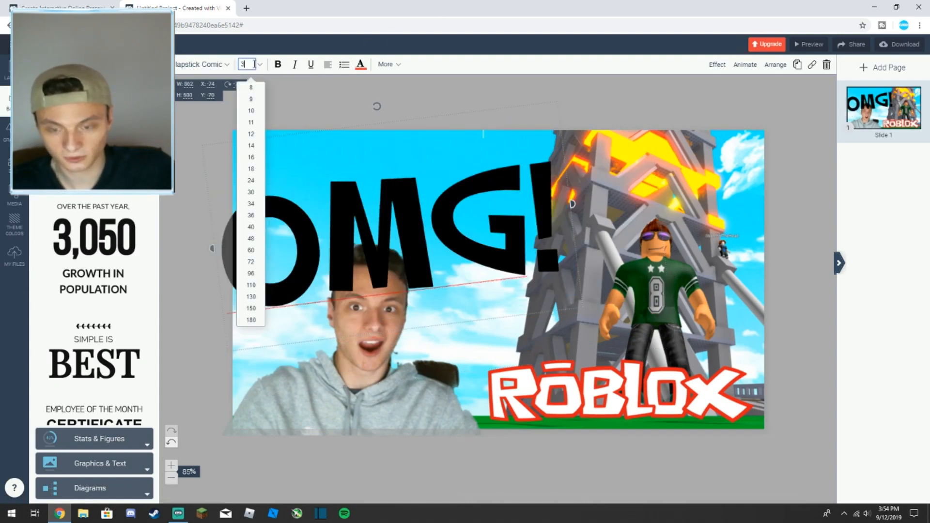
type("350")
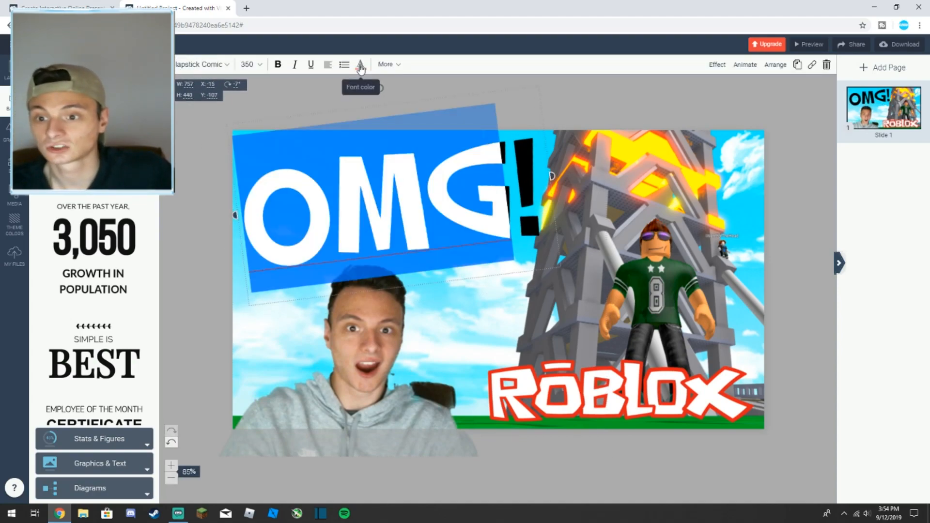
left_click(361, 64)
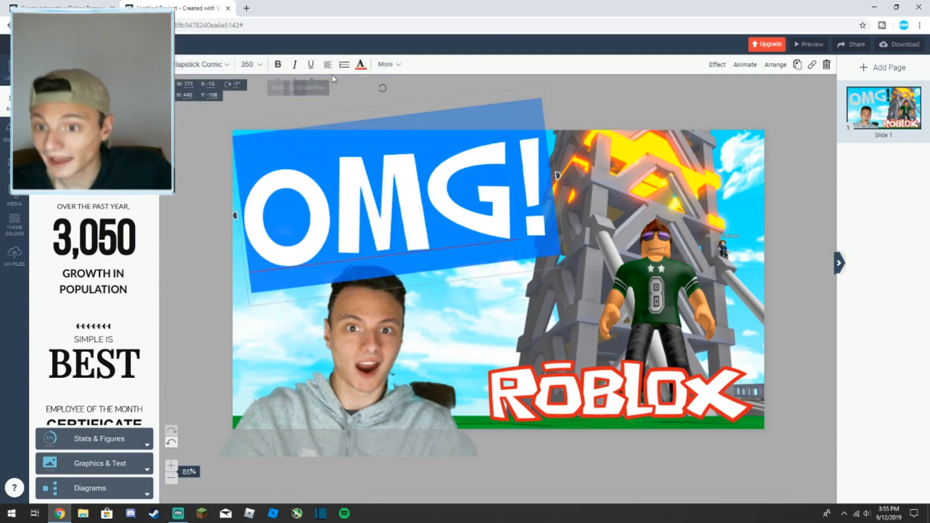
left_click(360, 64)
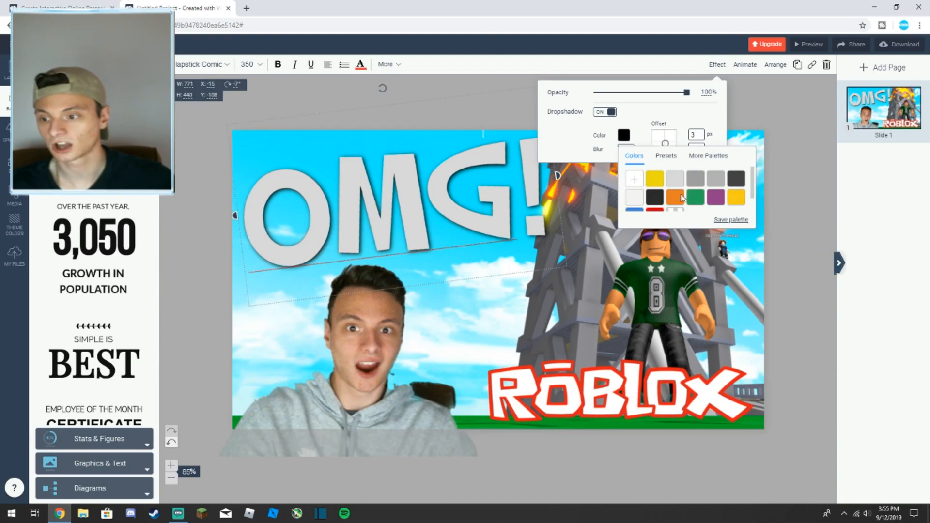
Step: Give the OMG! text a red drop shadow with blur 10 and offset -18/17
left_click(656, 198)
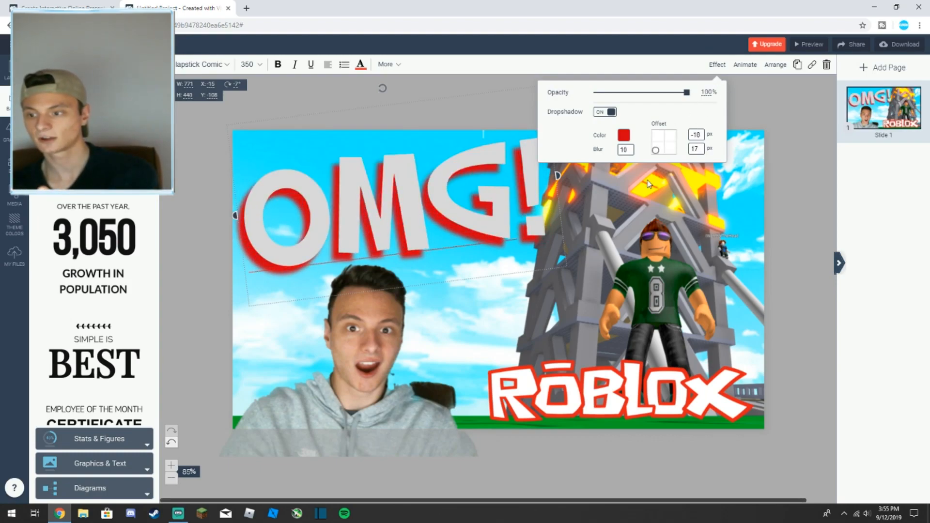
left_click_drag(654, 150, 661, 144)
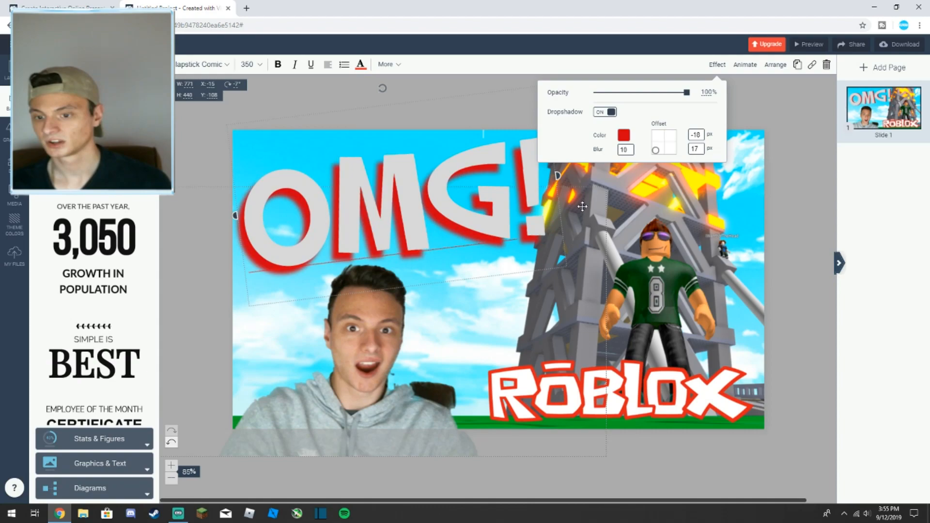
left_click_drag(655, 149, 665, 142)
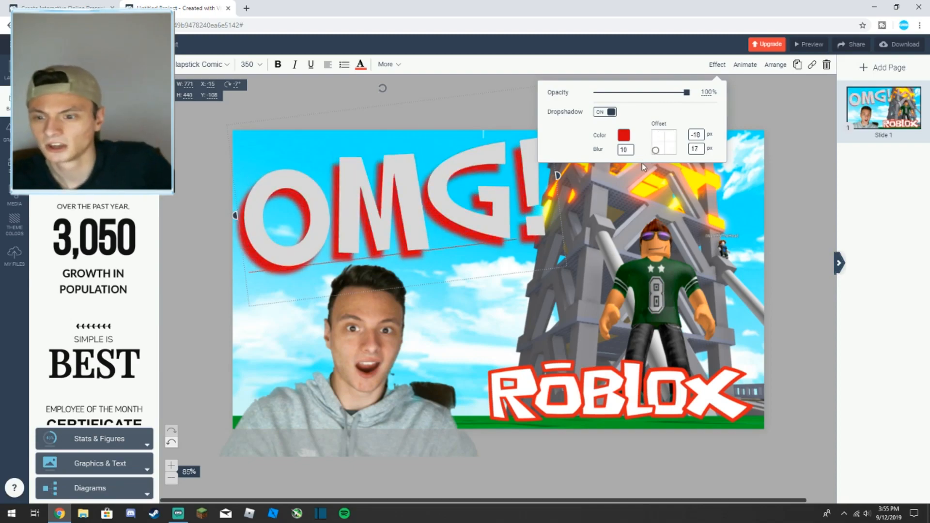
left_click(461, 82)
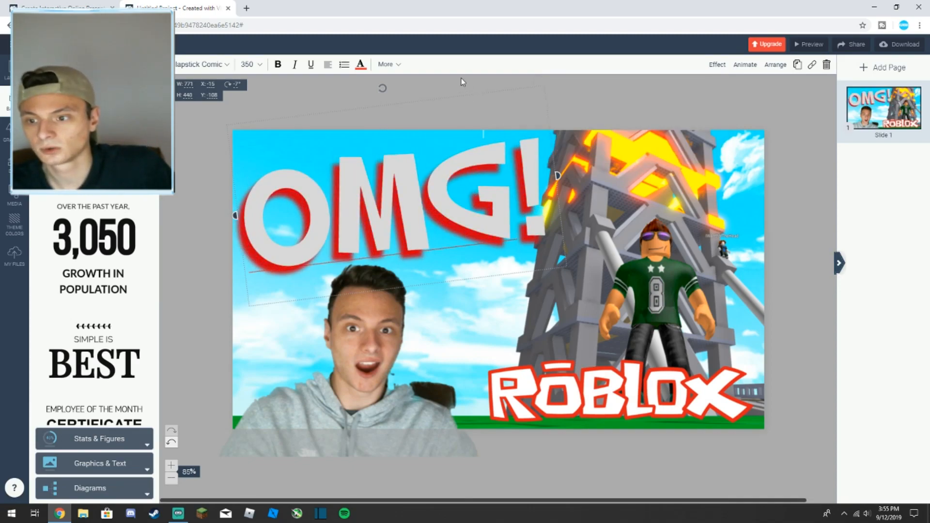
left_click(463, 81)
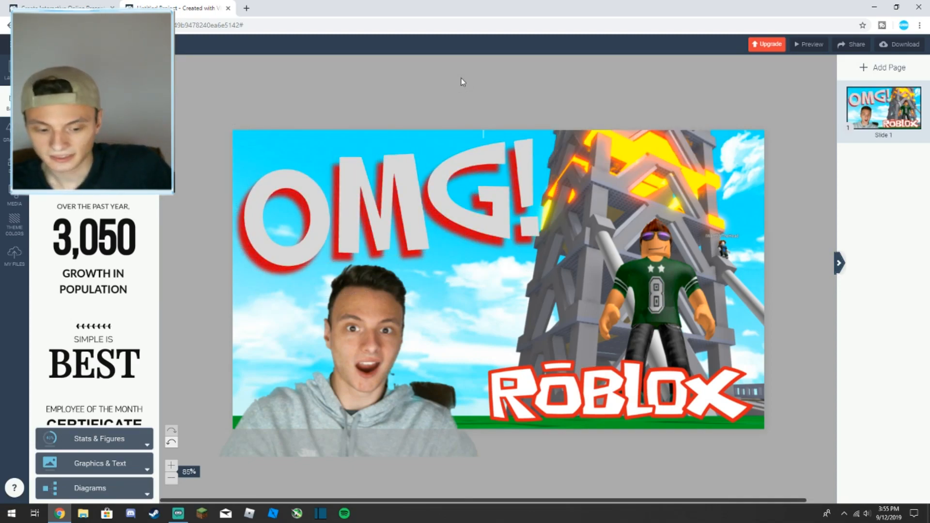
mouse_move(558, 112)
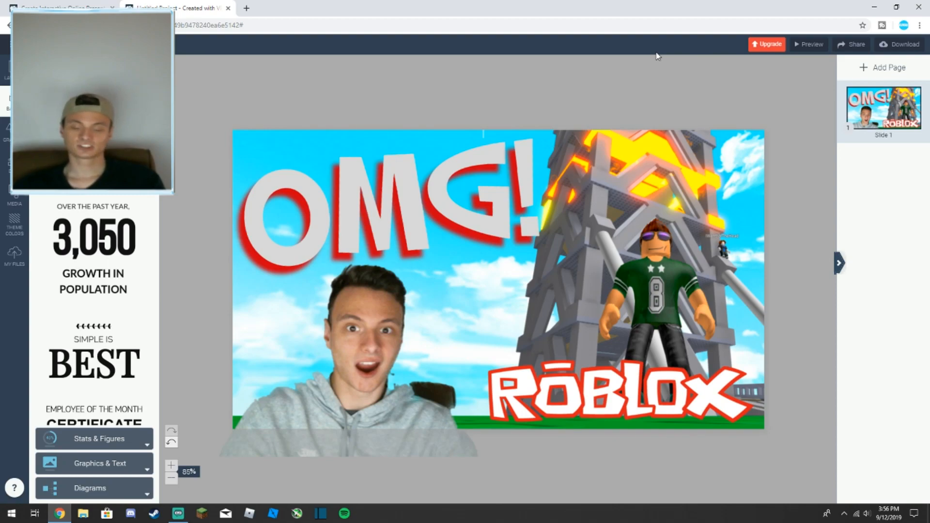
mouse_move(648, 92)
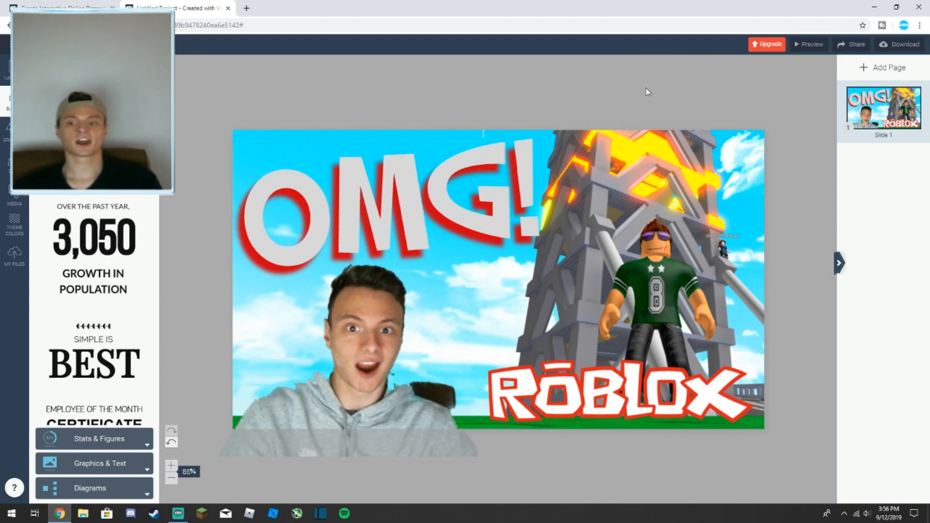
left_click(499, 172)
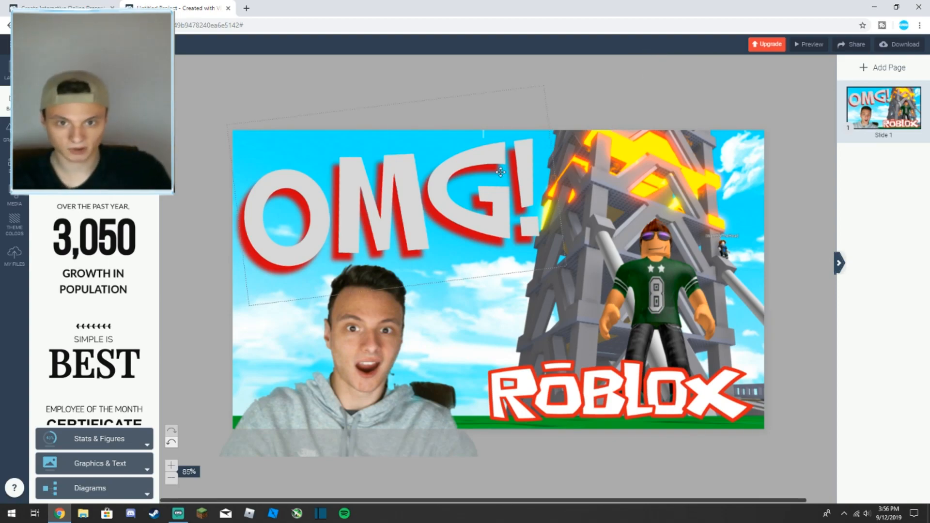